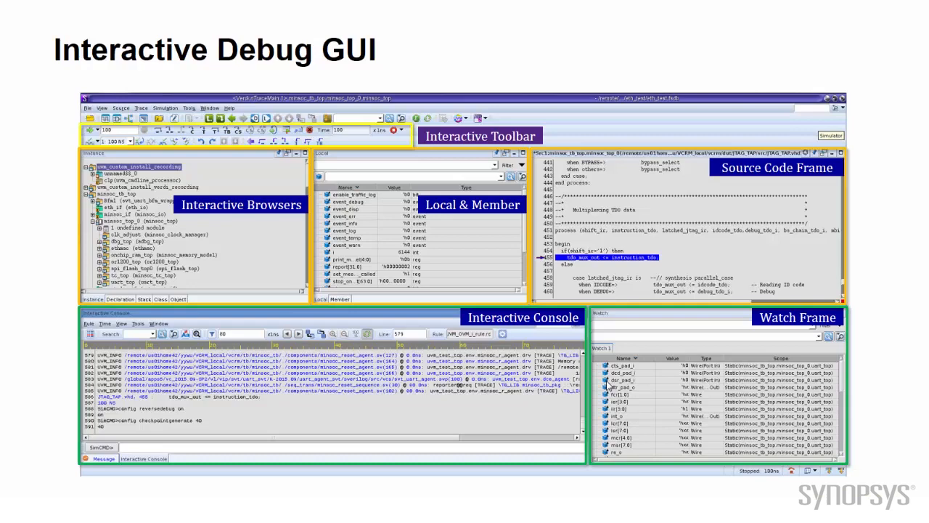
Step: Advance past the overview slide to Verdi with the design and FSDB database loaded
key(Right)
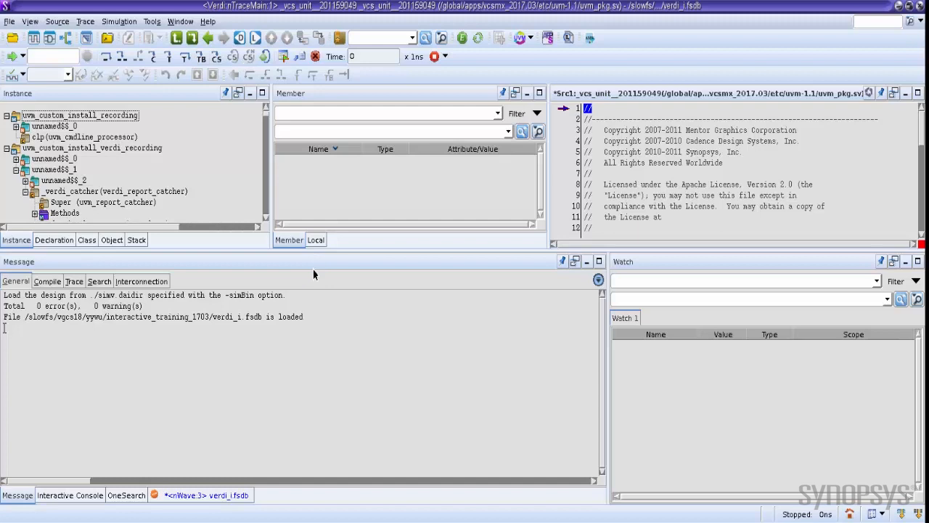
mouse_move(311, 306)
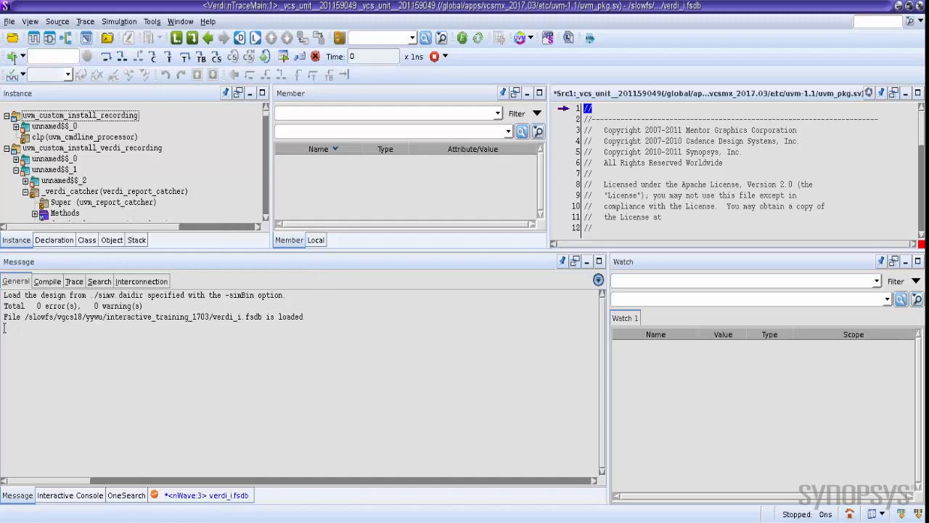
mouse_move(12, 57)
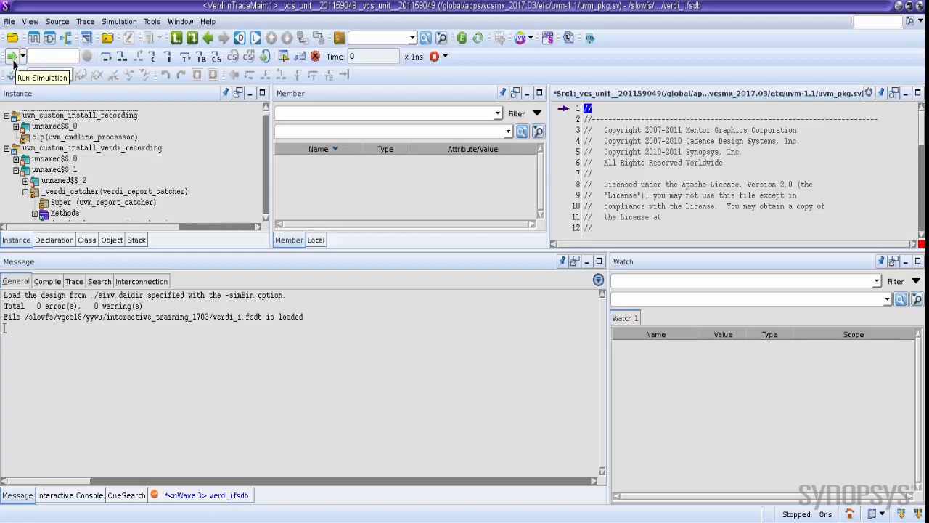
mouse_move(22, 64)
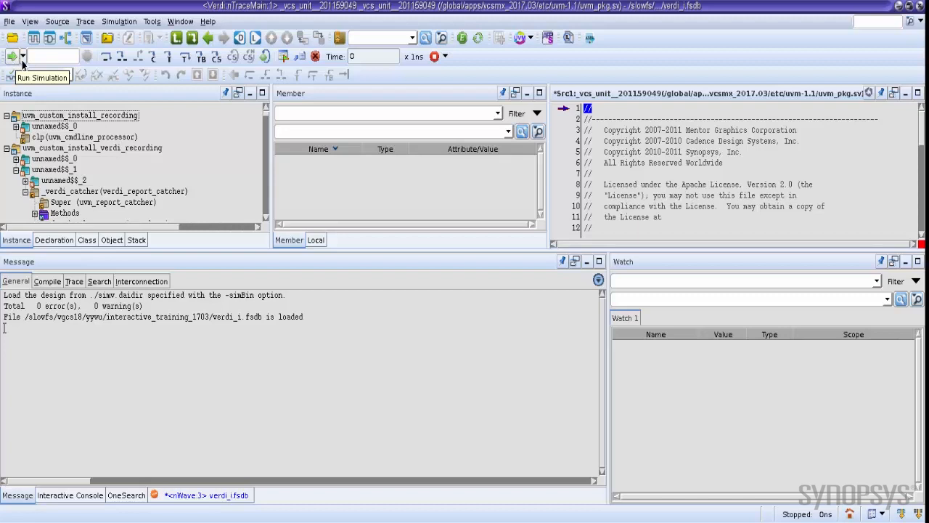
Step: Start the simulation from the Run Simulation dropdown without a specific target time
click(23, 56)
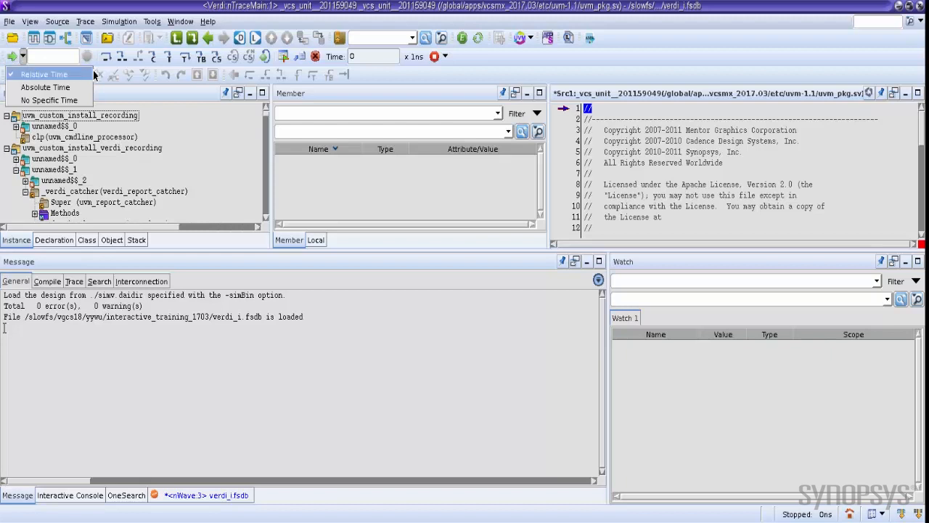
click(44, 74)
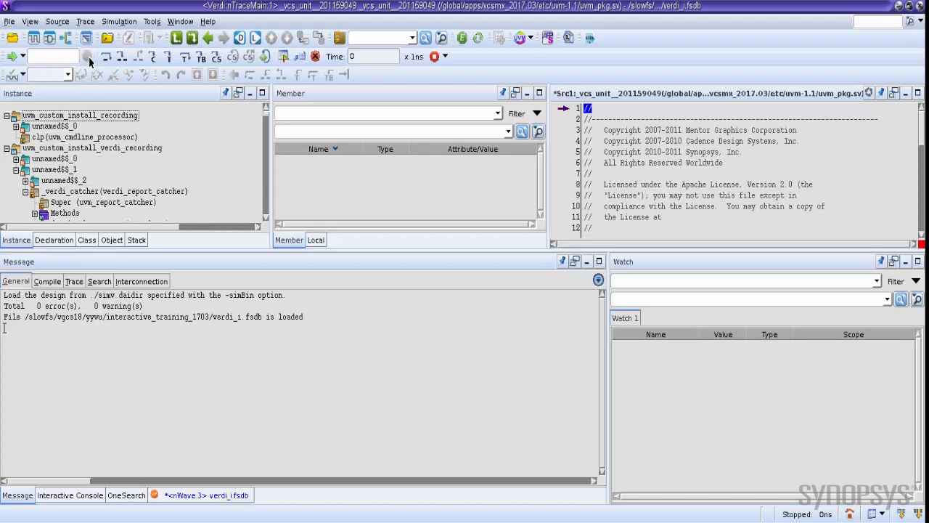
mouse_move(87, 76)
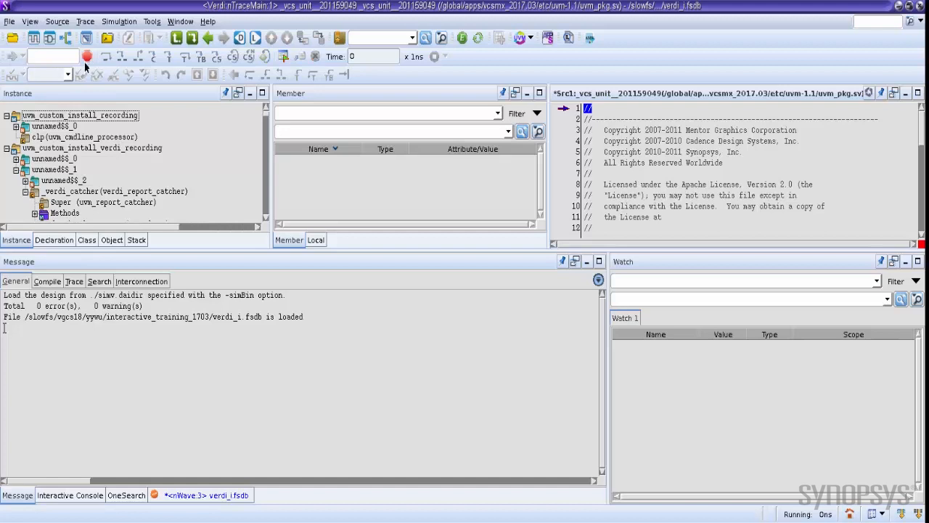
Step: Stop the running simulation, halting it at 261 ns inside uvm_sequencer_base.svh
click(108, 55)
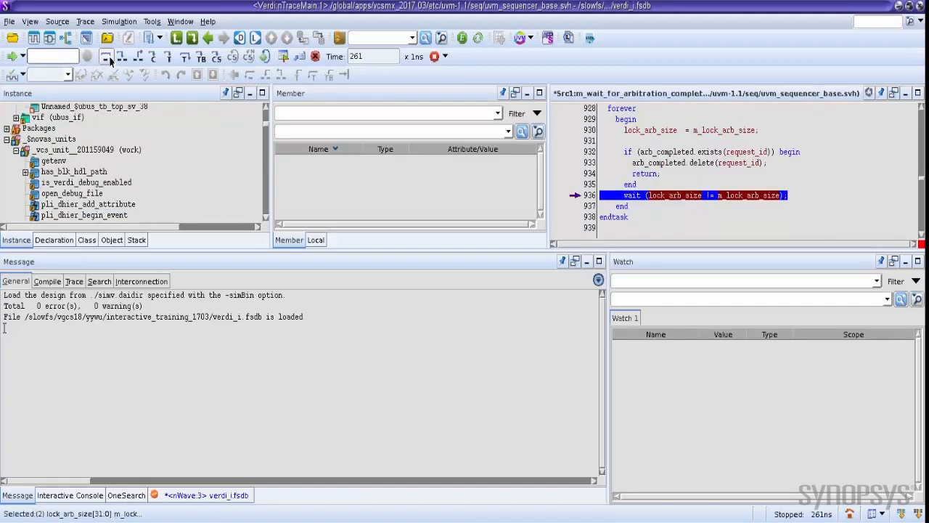
mouse_move(106, 56)
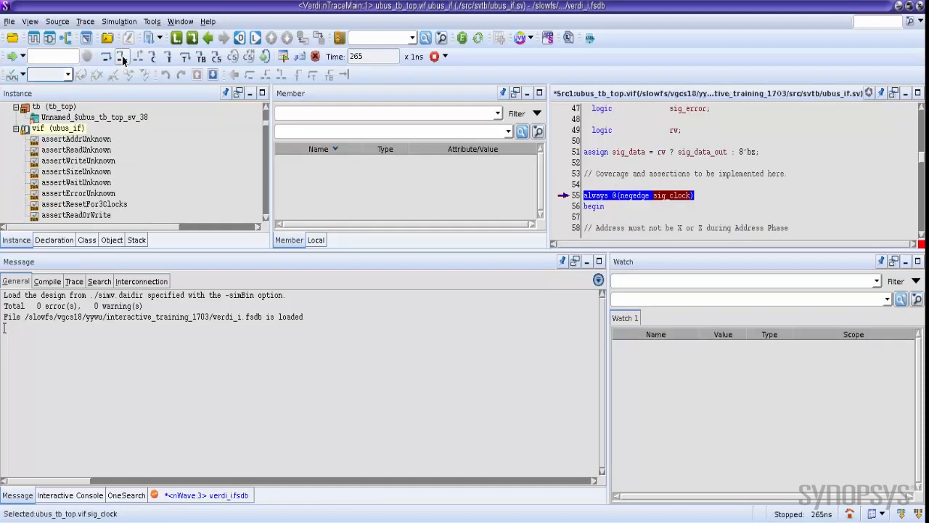
mouse_move(122, 57)
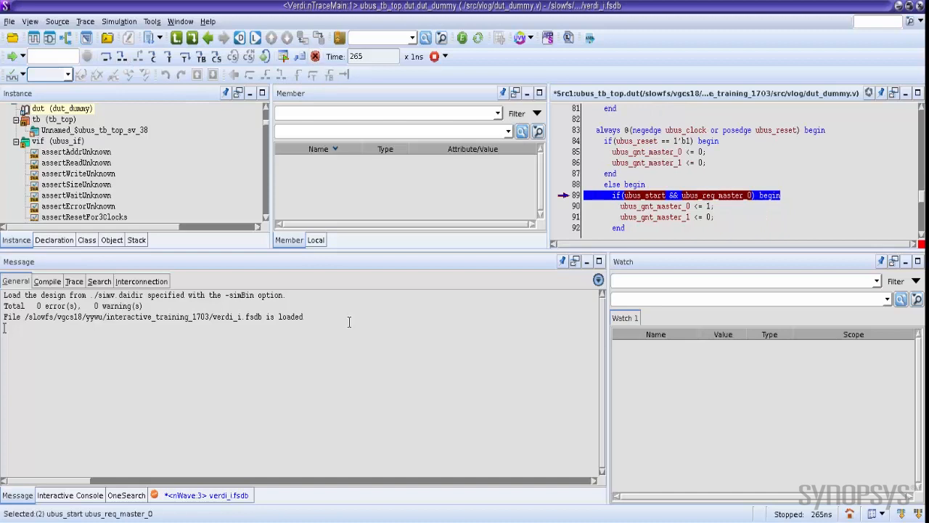
mouse_move(476, 421)
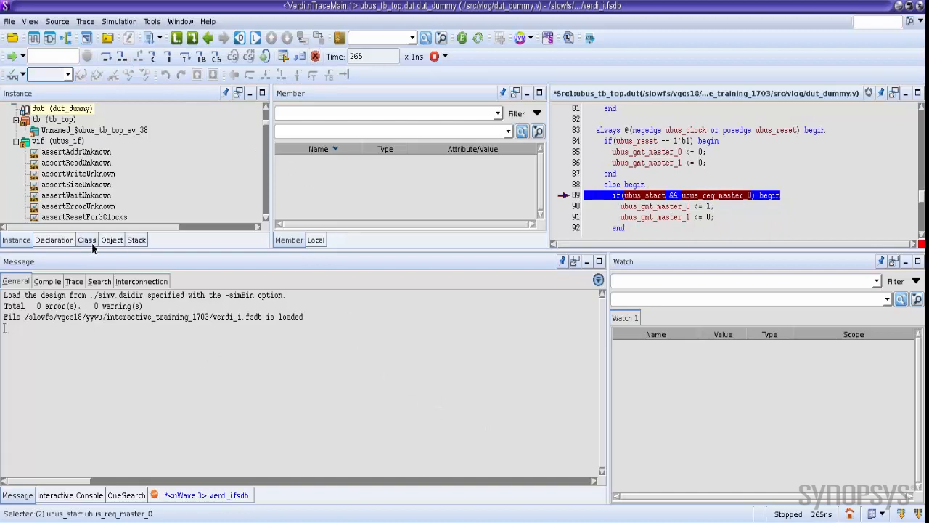
Step: Browse the class declarations, a uvm resource class's members, and the object hierarchy
click(88, 239)
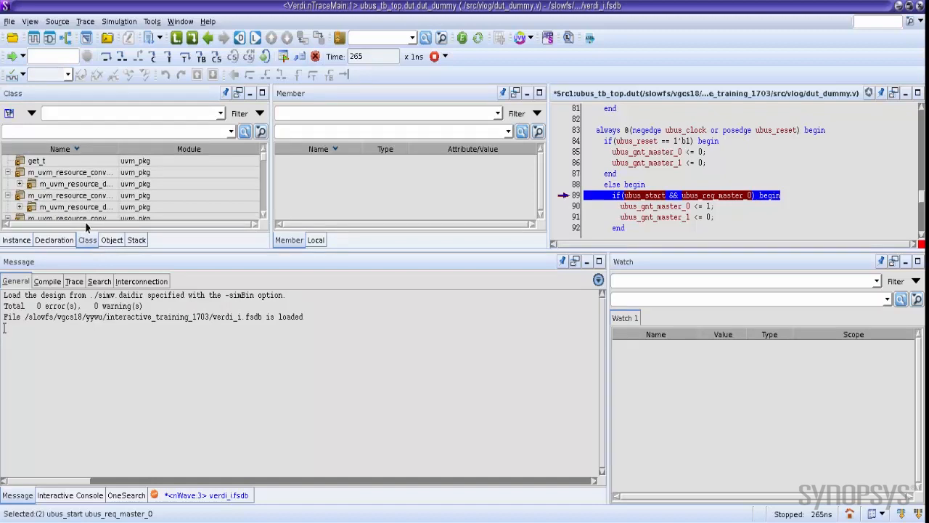
click(70, 171)
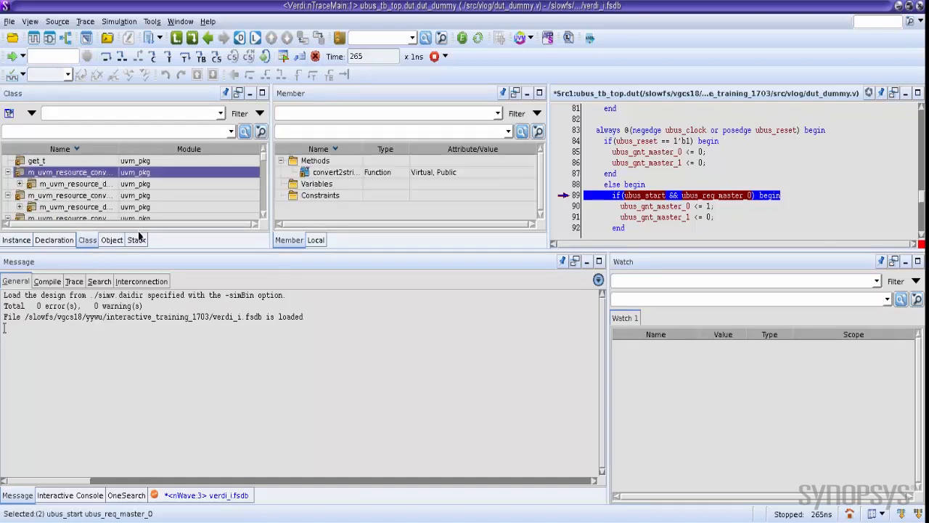
click(110, 239)
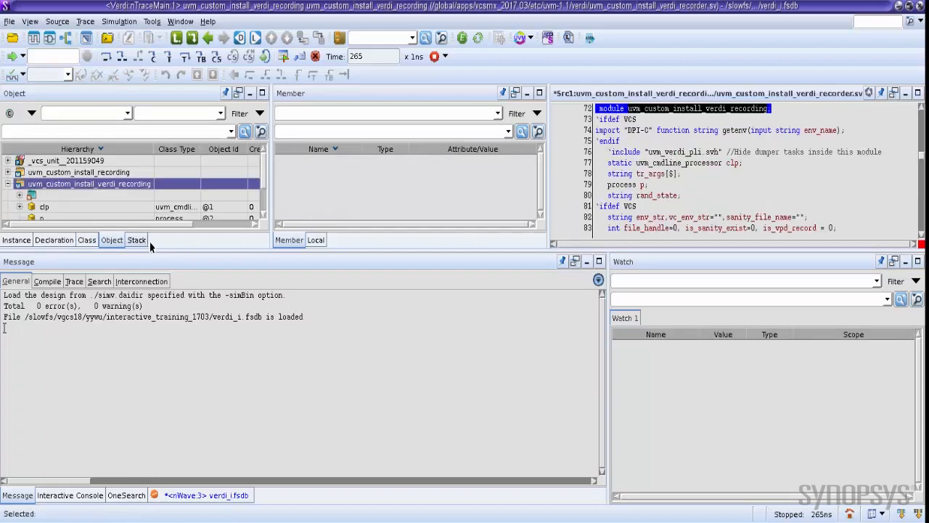
Step: View the call stack and jump to the run_test() frame at ubus_tb_top.sv:40
click(137, 239)
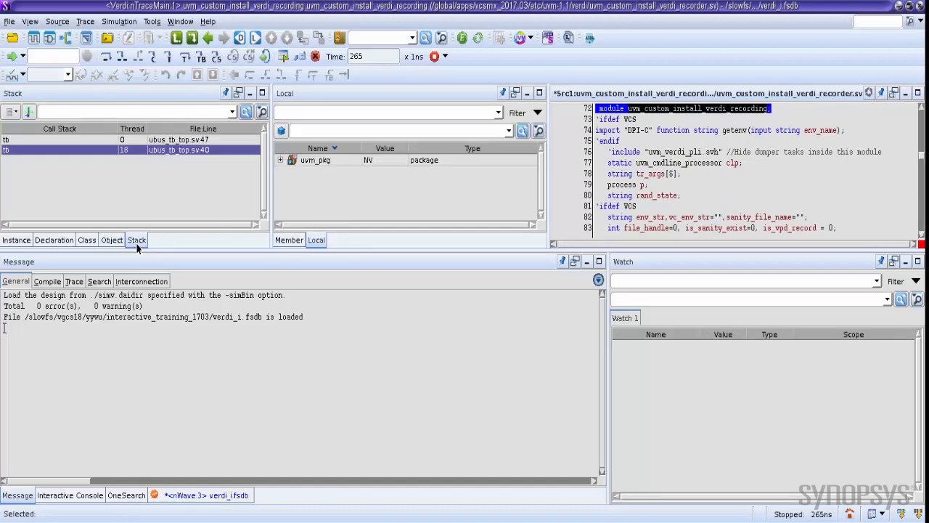
click(58, 149)
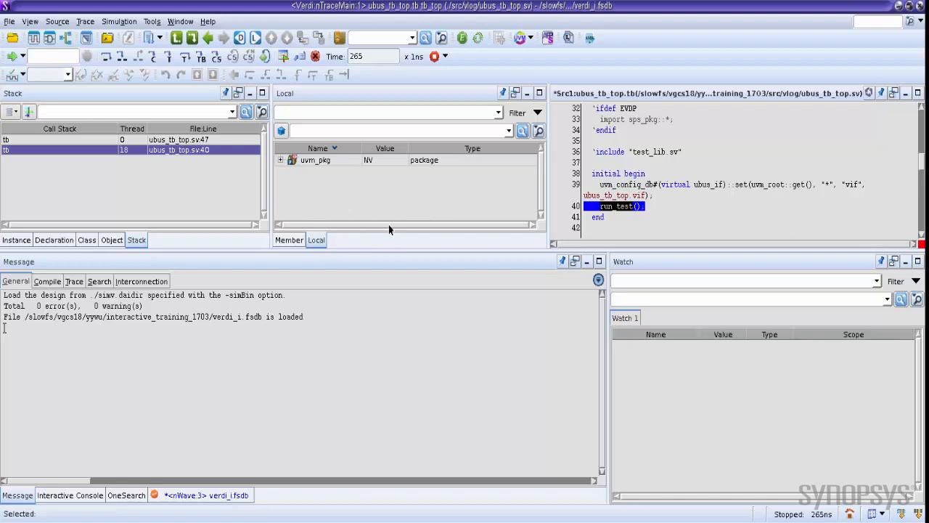
Step: Expand uvm_pkg in the Local pane to list its parameters and values
click(281, 160)
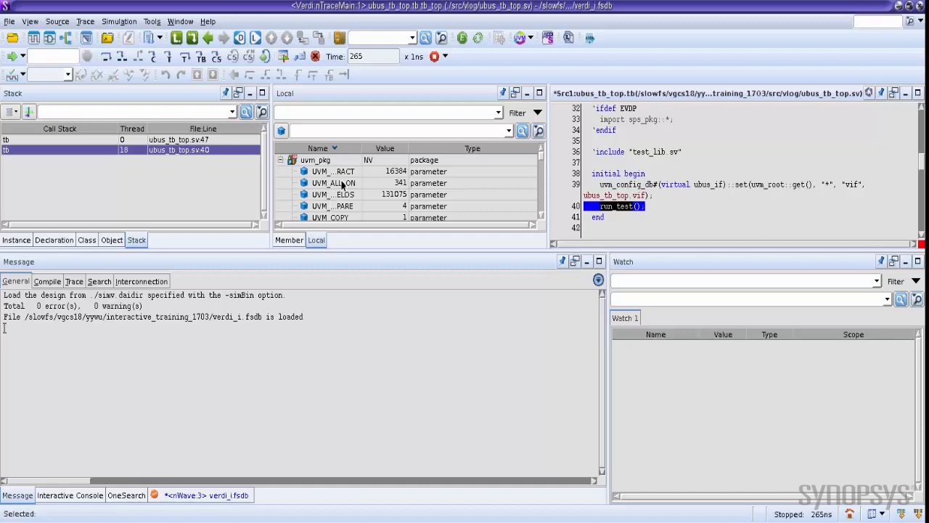
mouse_move(334, 183)
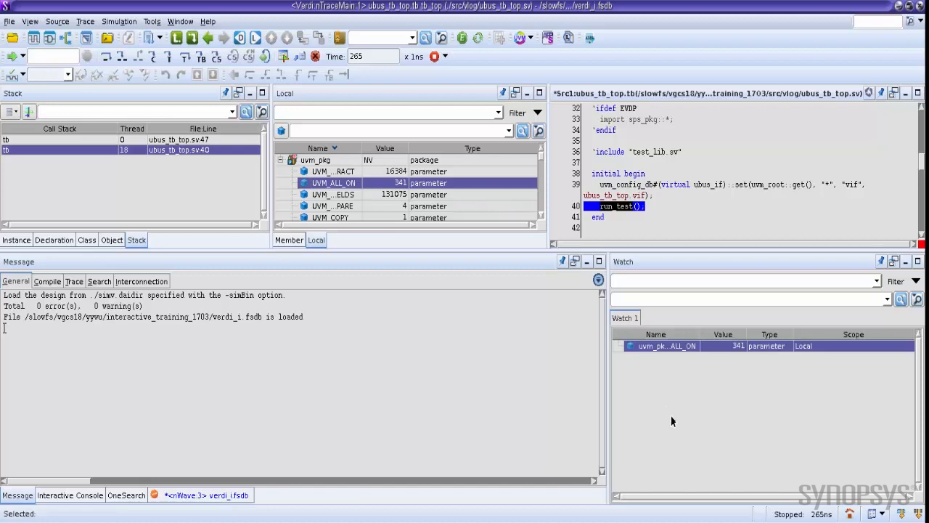
mouse_move(662, 427)
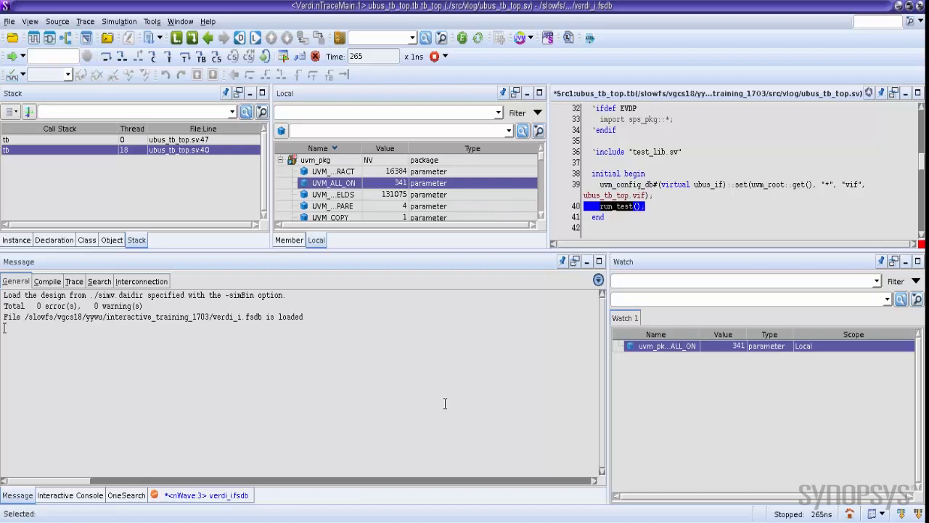
mouse_move(427, 361)
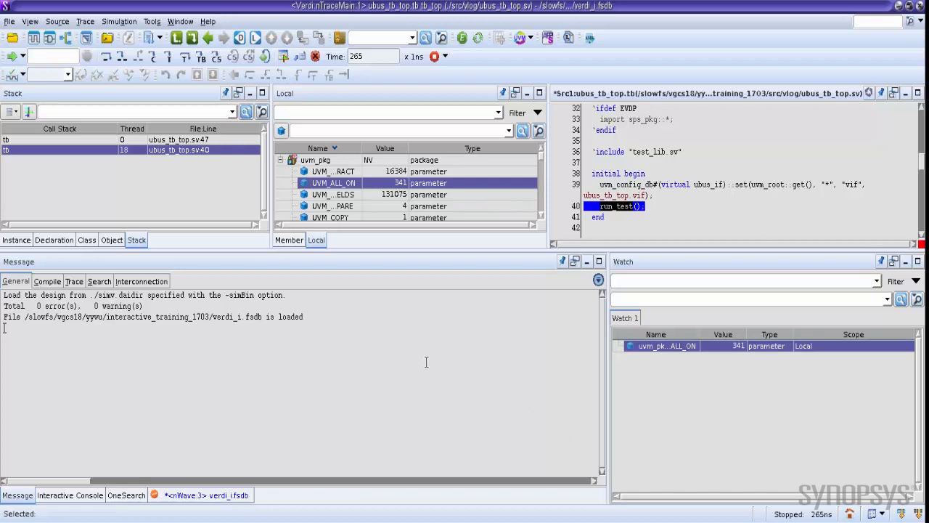
mouse_move(429, 365)
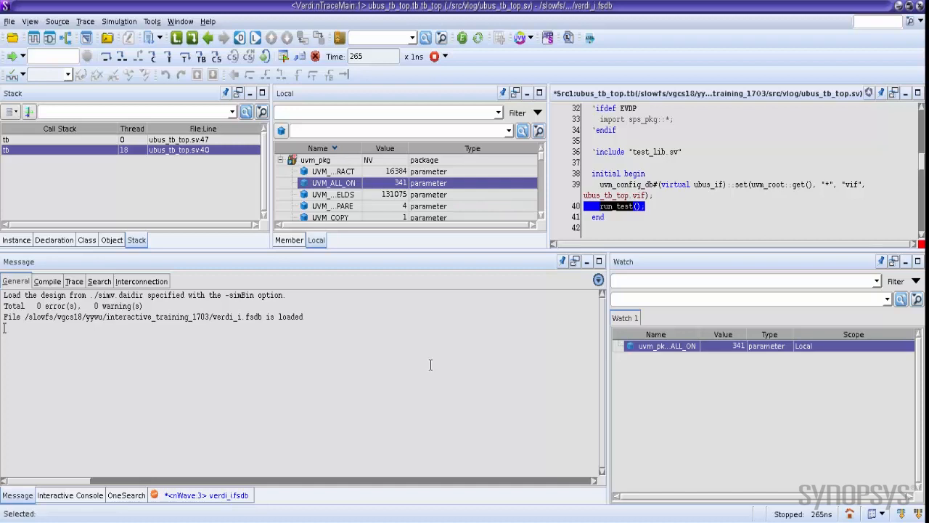
mouse_move(407, 349)
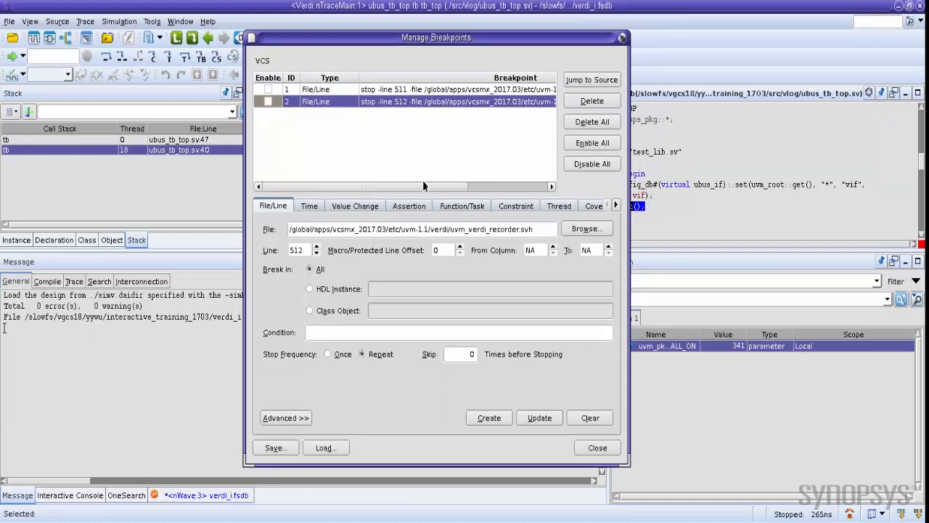
Step: Create an absolute time breakpoint at 5000 ns in Manage Breakpoints
click(309, 207)
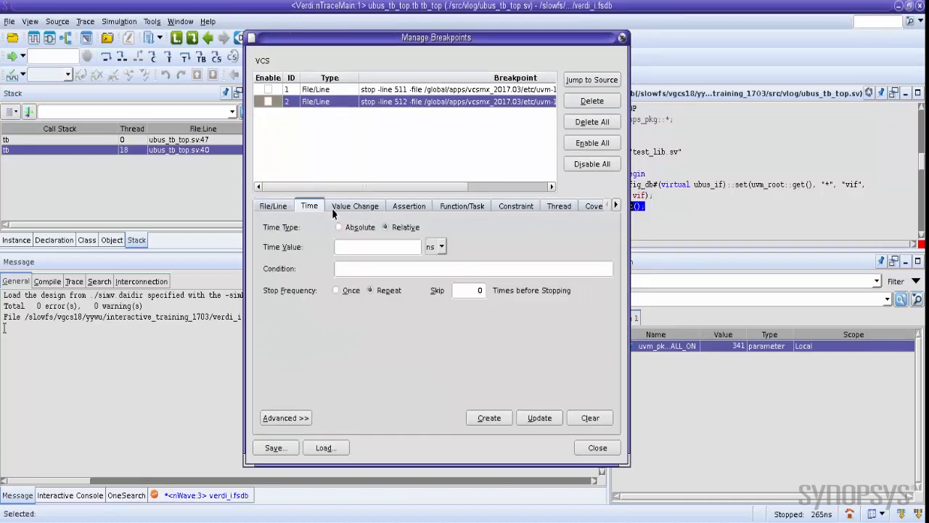
click(339, 226)
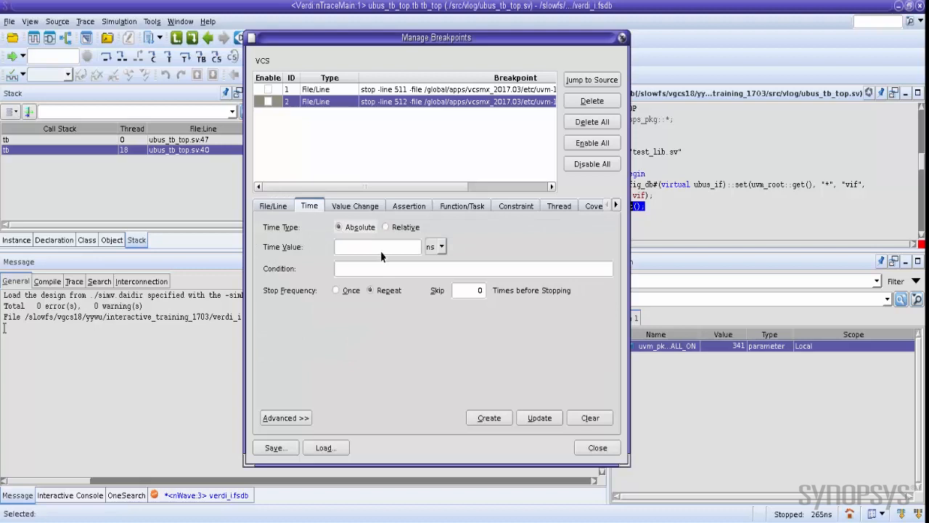
text(5)
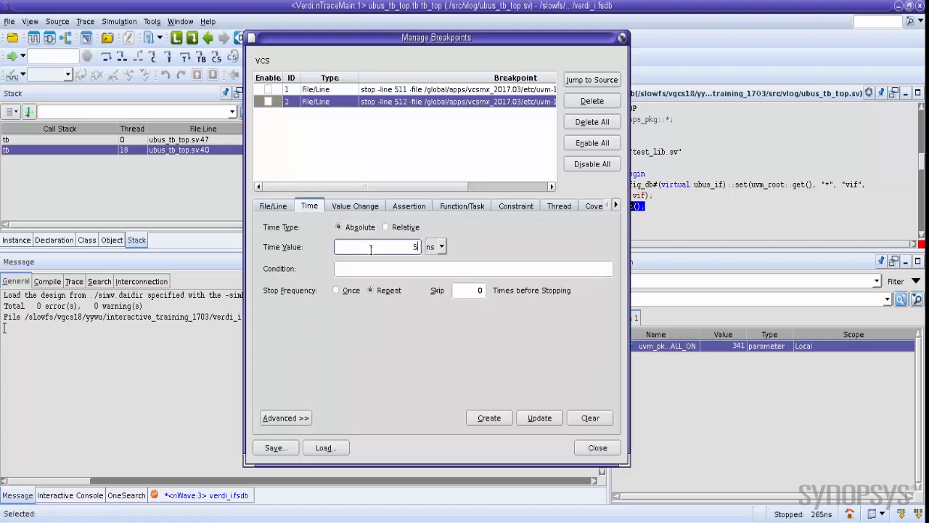
text(000)
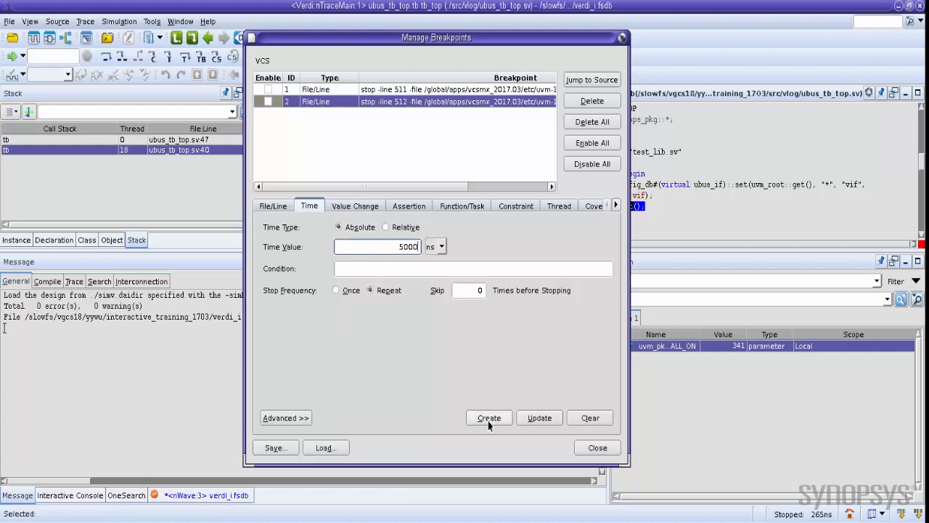
click(488, 419)
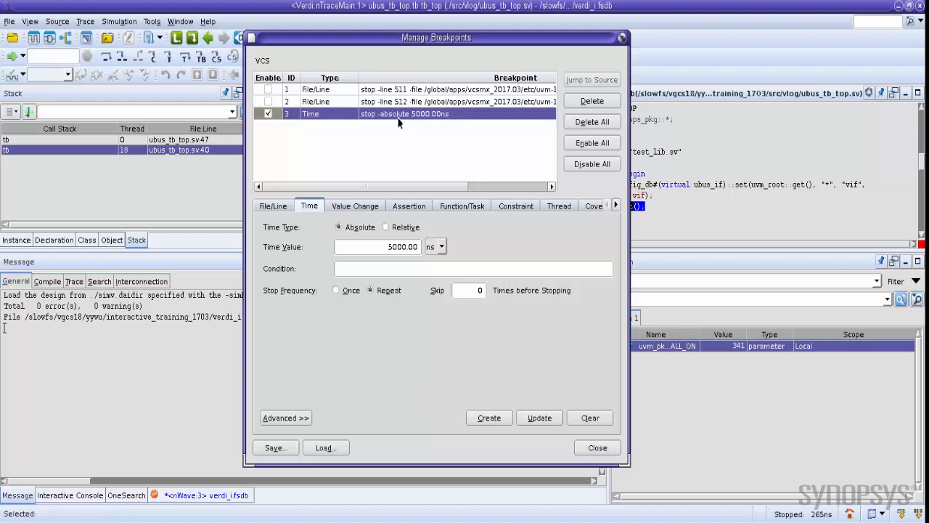
mouse_move(581, 333)
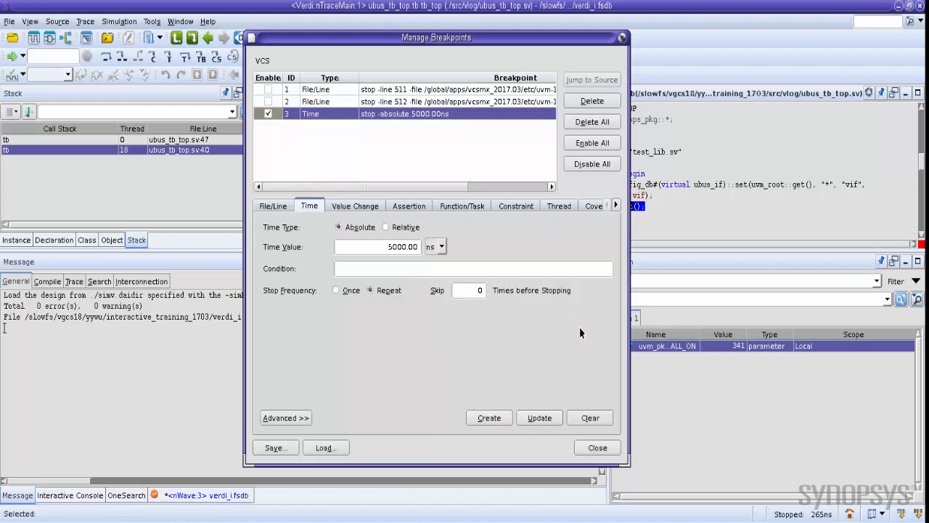
mouse_move(597, 448)
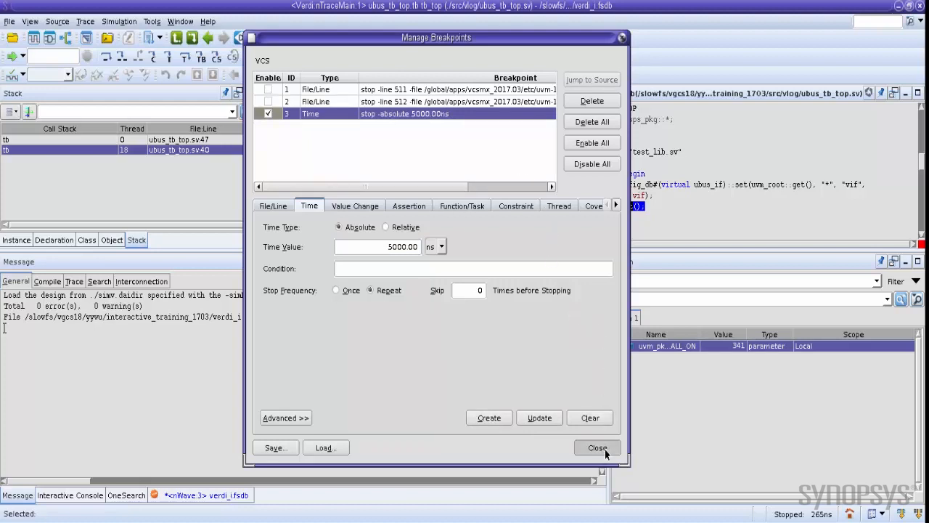
Step: Close Manage Breakpoints, leaving the simulation halted at 5000 ns in collect_arbitration_phase
click(598, 447)
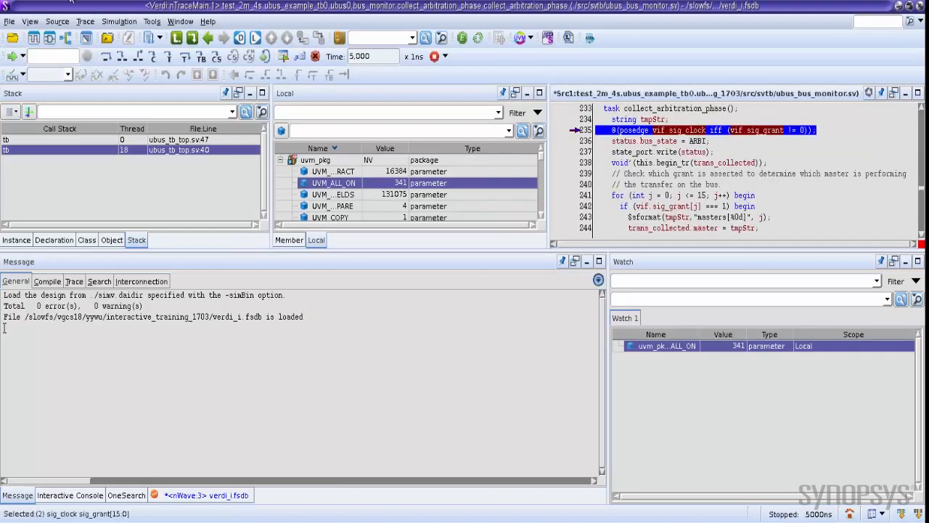
mouse_move(374, 57)
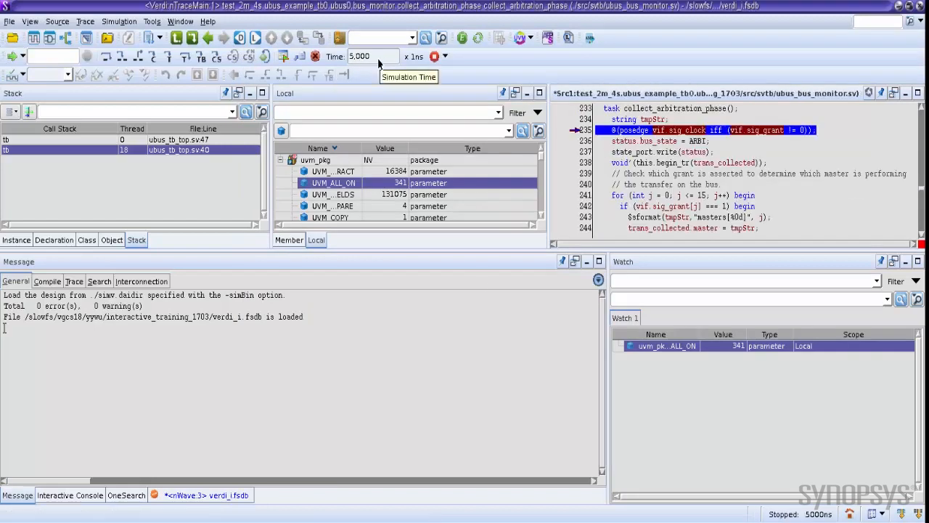
mouse_move(410, 133)
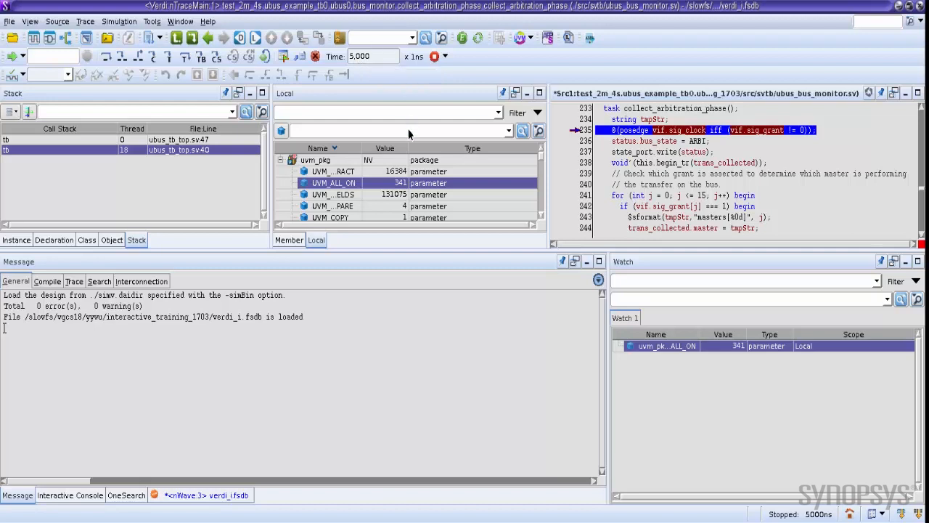
mouse_move(359, 355)
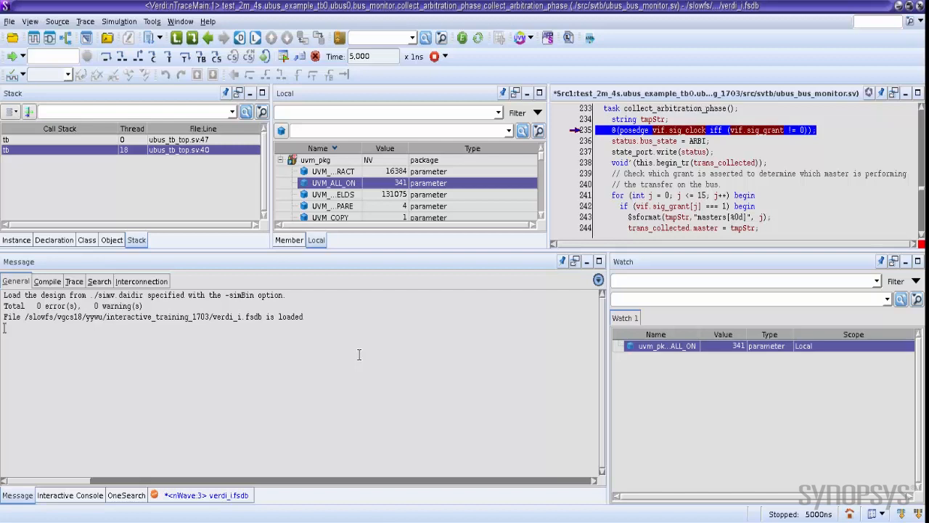
mouse_move(432, 363)
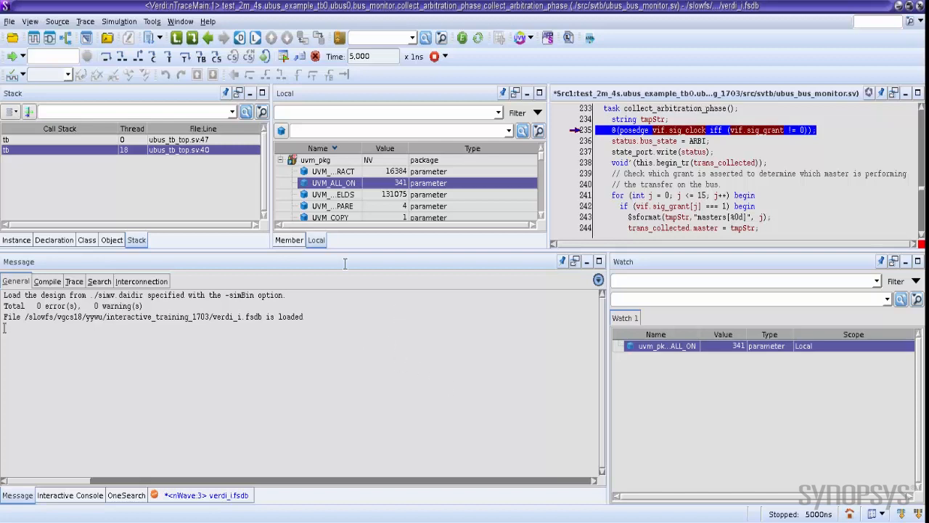
Step: Rebuild the design with make vcs_comp and restart the simulator via Simulation > Rebuild and Restart
click(119, 21)
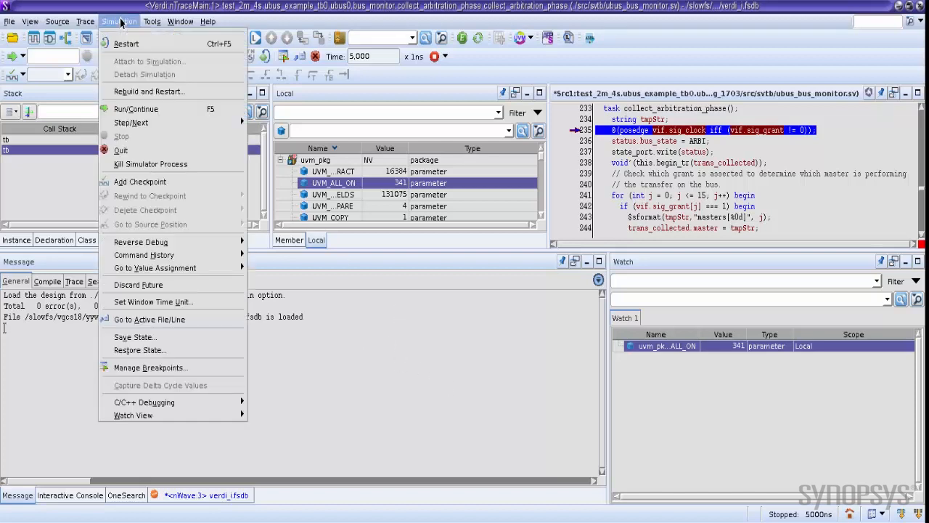
mouse_move(148, 90)
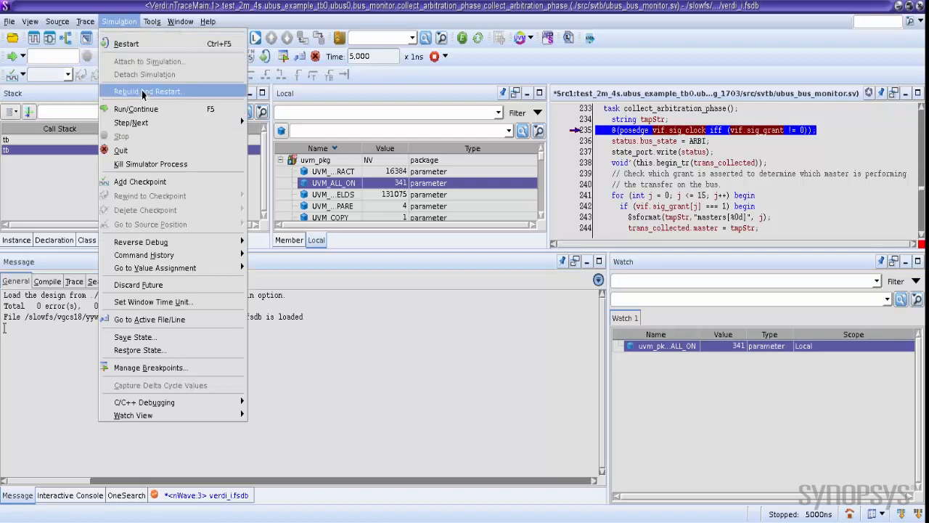
click(148, 90)
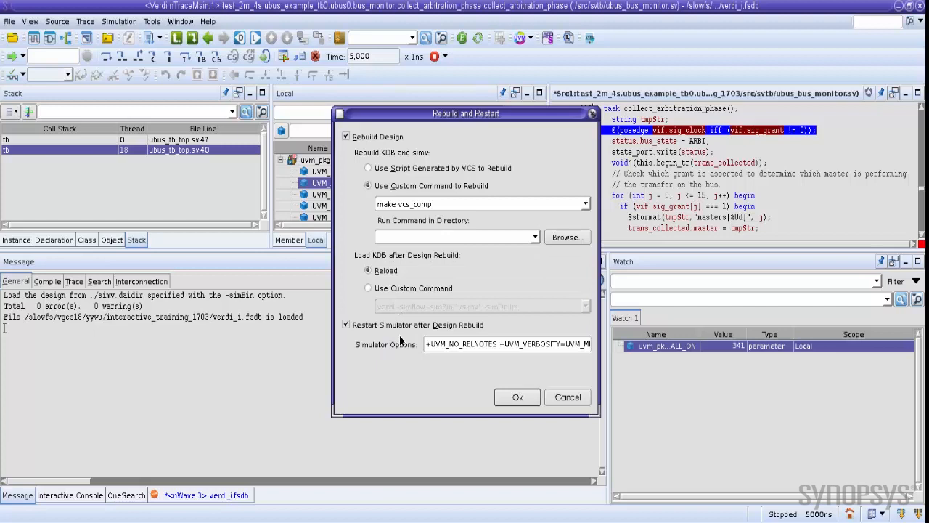
mouse_move(487, 386)
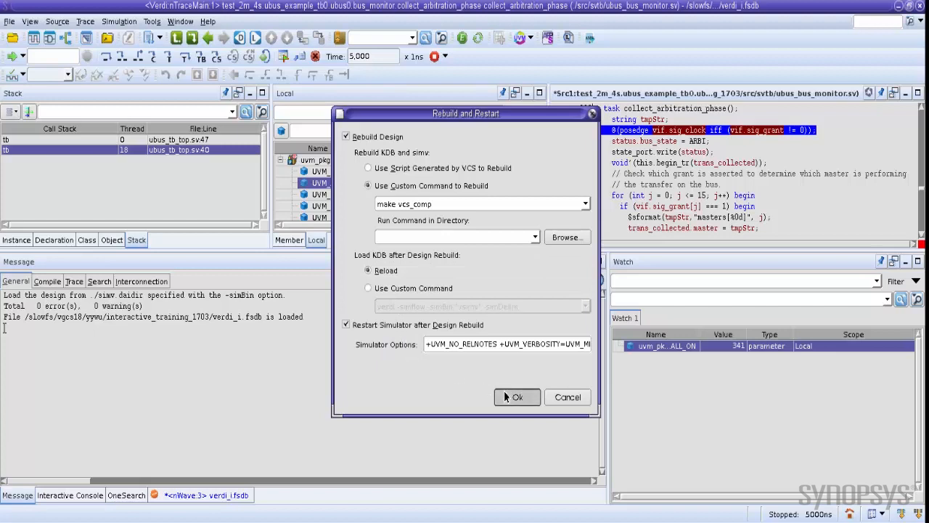
click(517, 398)
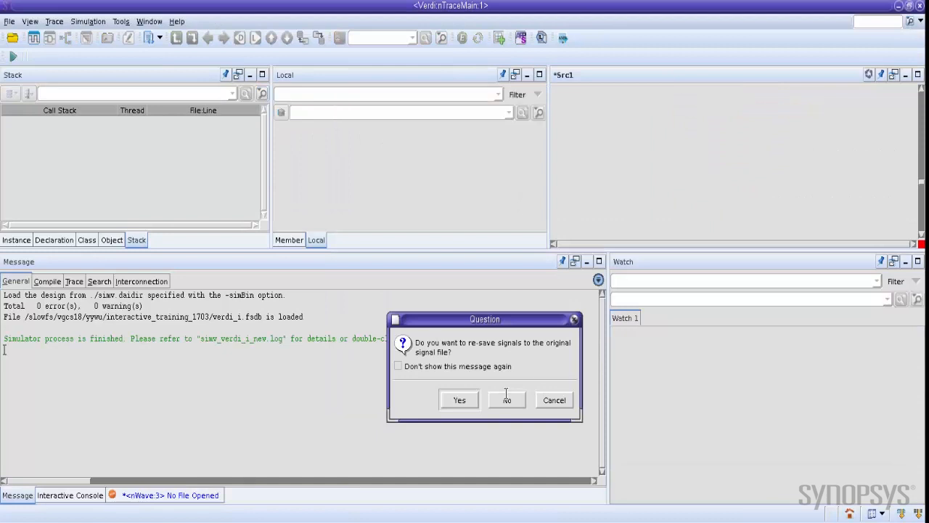
mouse_move(517, 395)
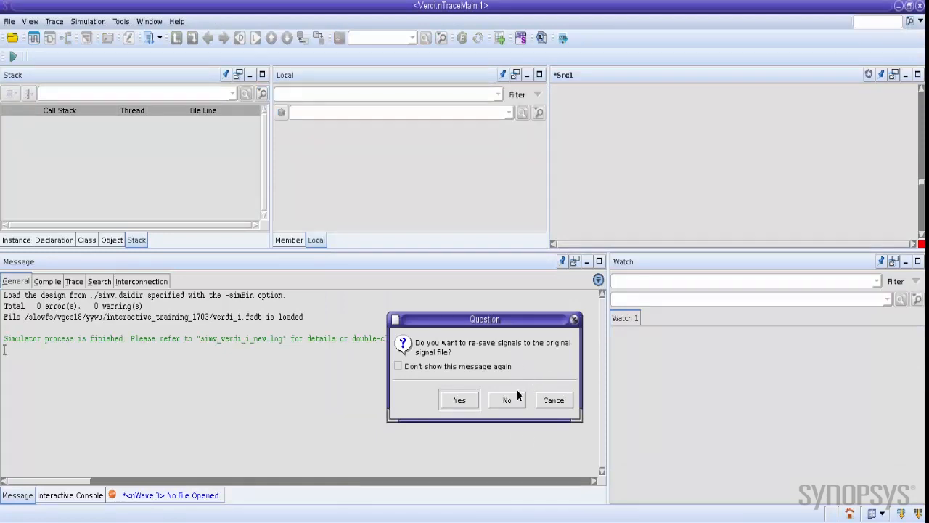
Step: Decline re-saving signals so the rebuilt design reloads at time 0
click(507, 401)
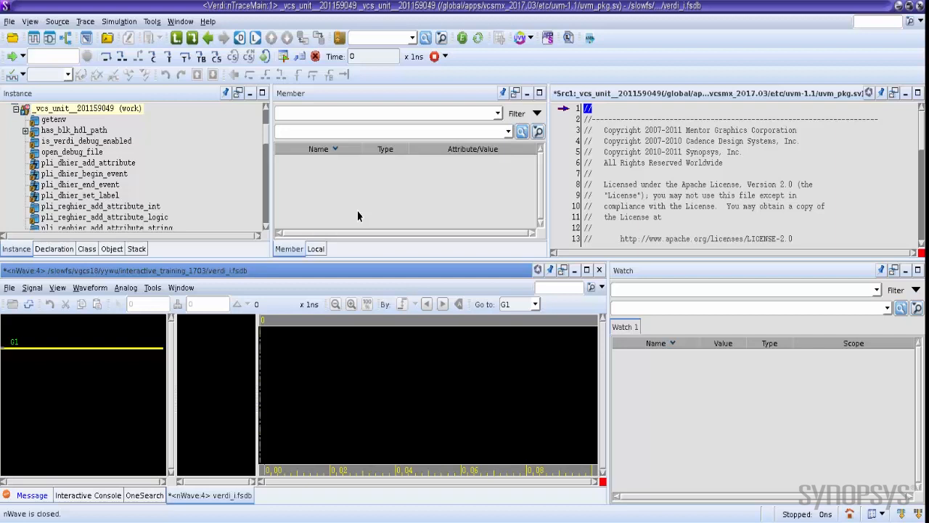
Step: Save the debug session as my_session with Save Simulation State checked
click(9, 22)
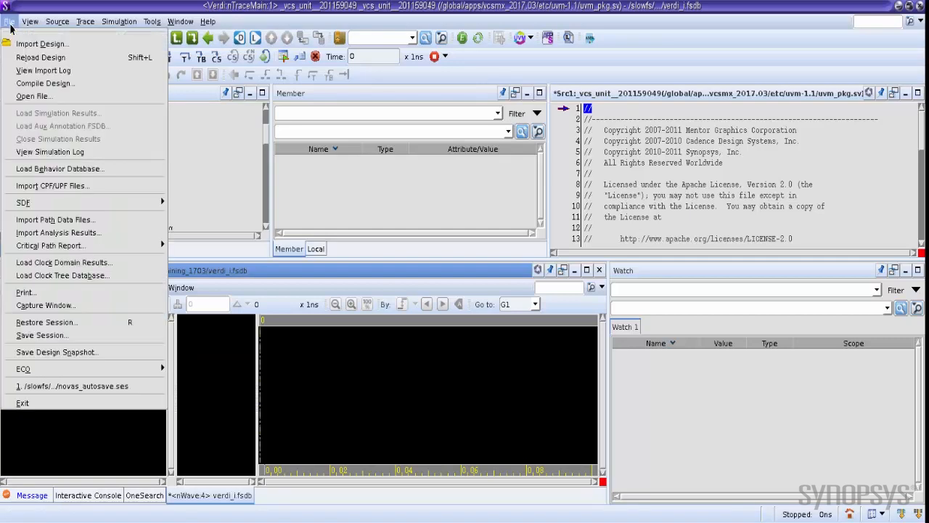
mouse_move(43, 323)
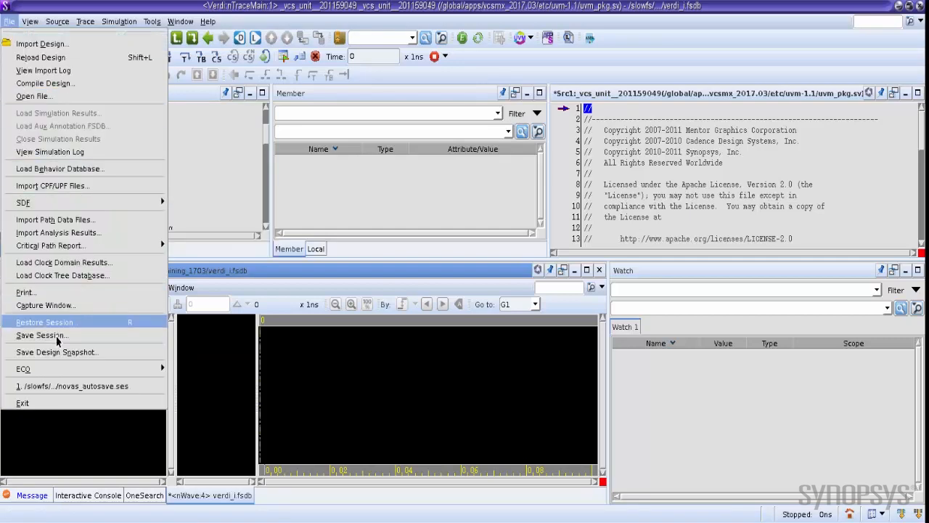
click(41, 334)
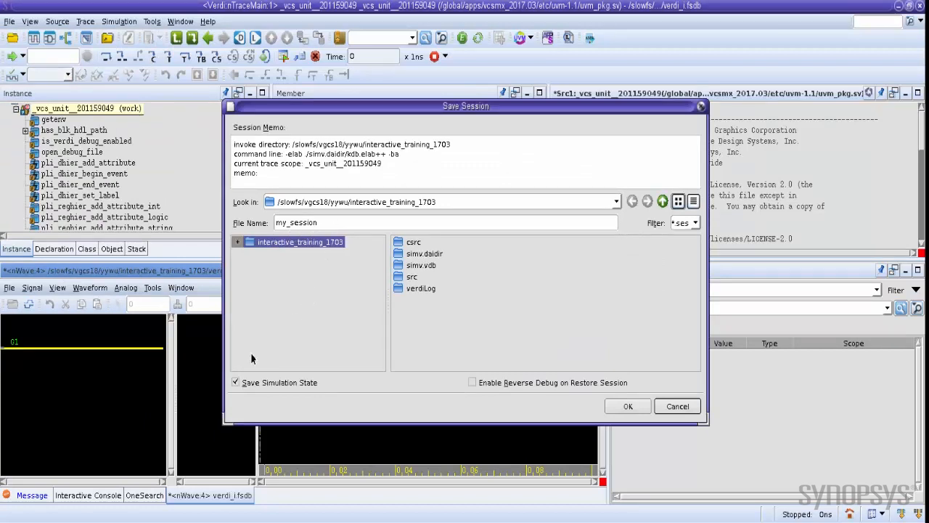
mouse_move(276, 400)
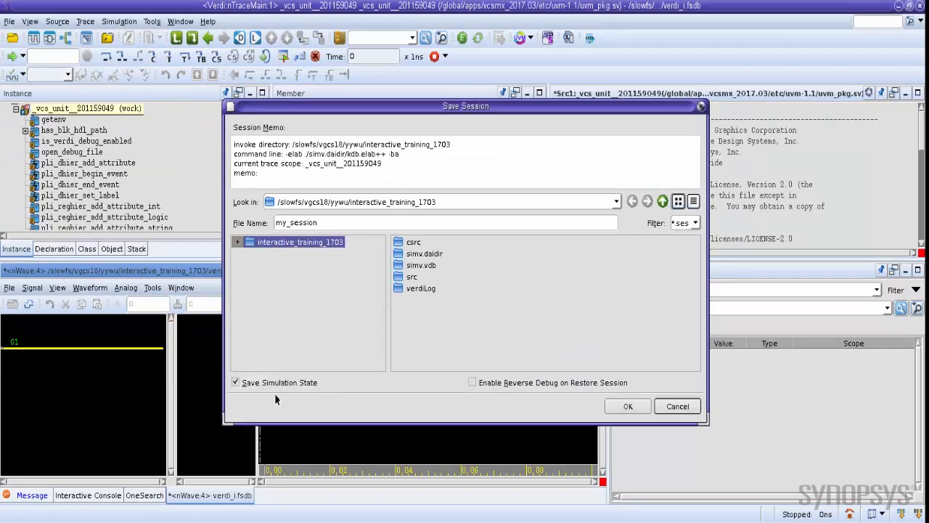
mouse_move(282, 400)
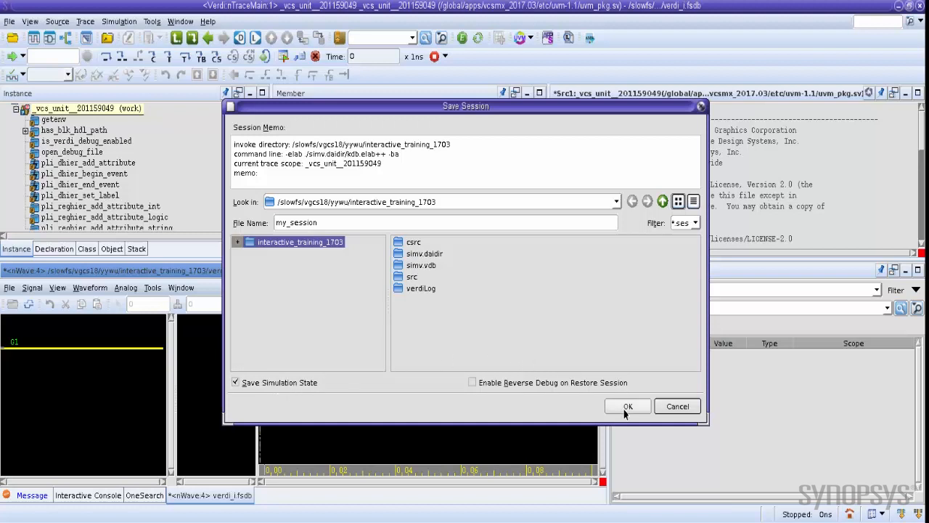
click(628, 407)
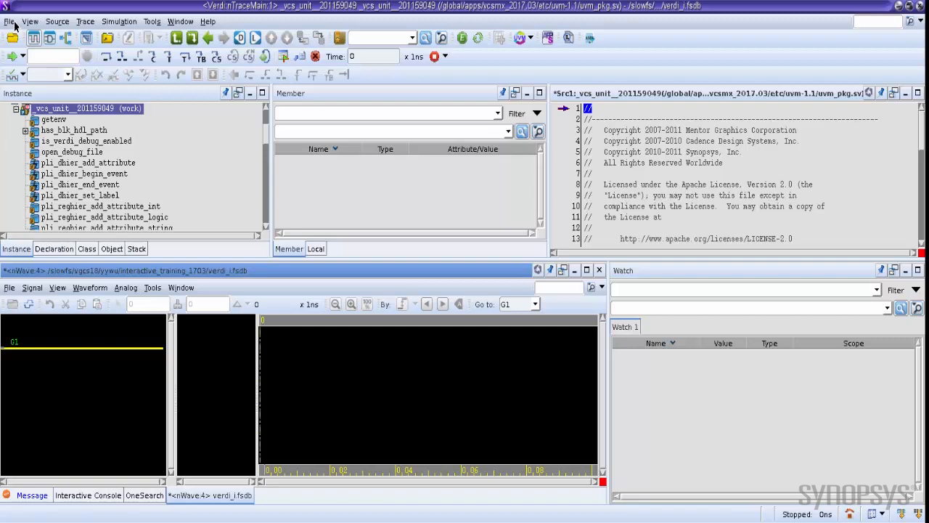
Step: Start restoring the saved session my_session.ses via File > Restore Session
click(9, 21)
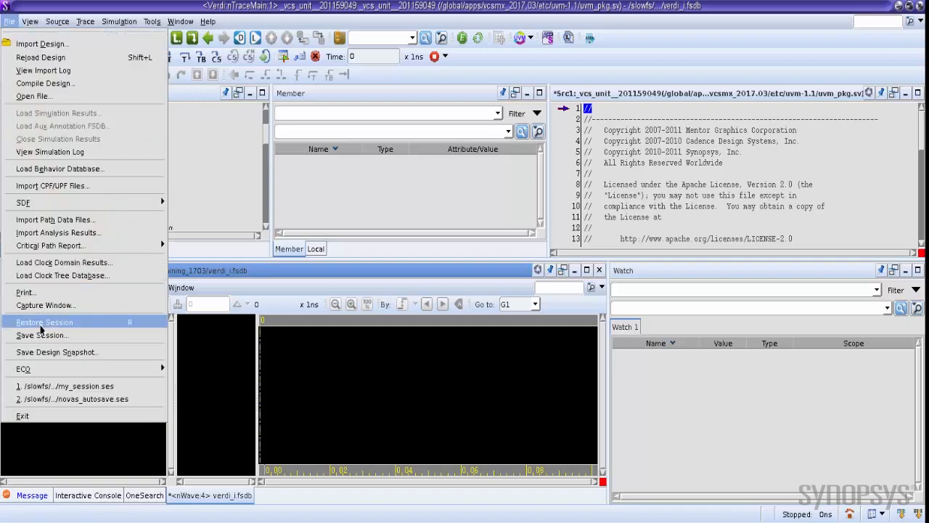
click(44, 322)
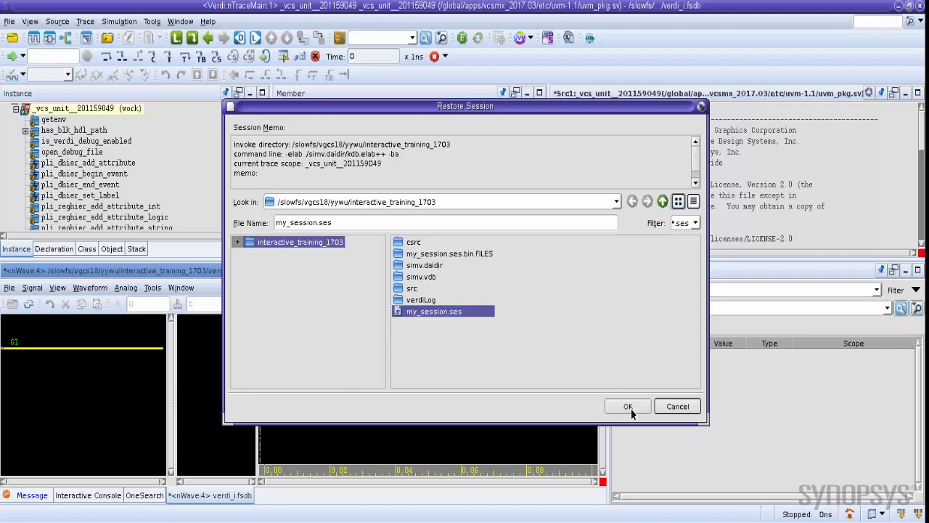
mouse_move(741, 415)
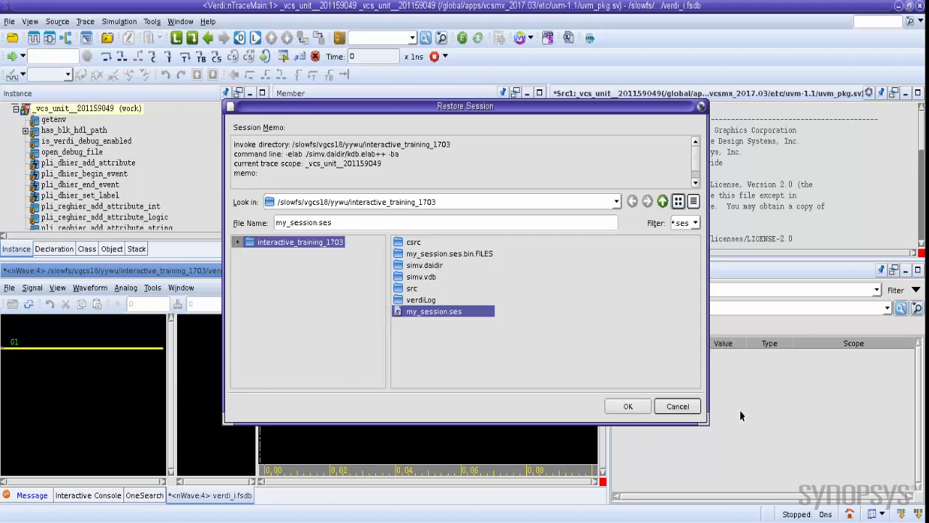